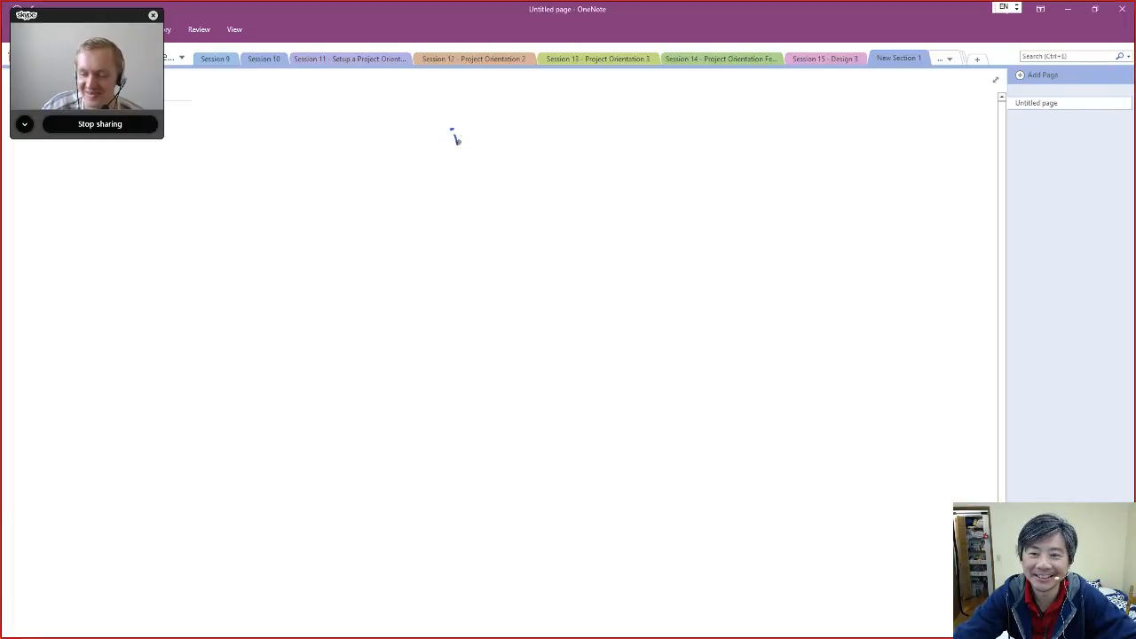
Step: Handwrite '- illusions.' and '- dream world.' as two underlined bullets with the pen
type("illusions.")
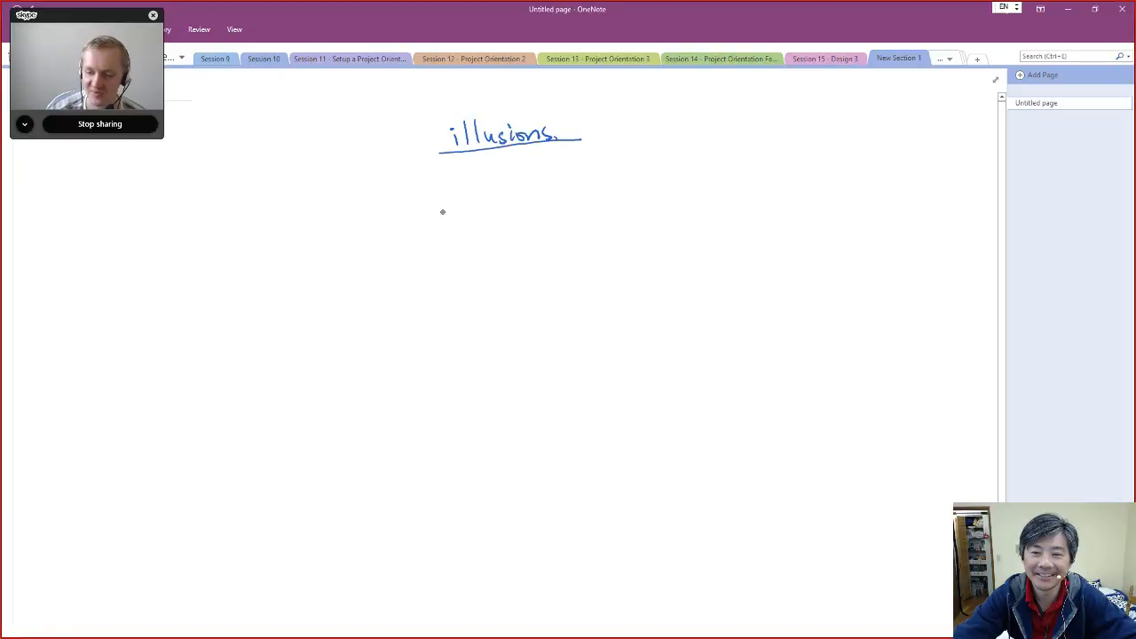
type("dream world.")
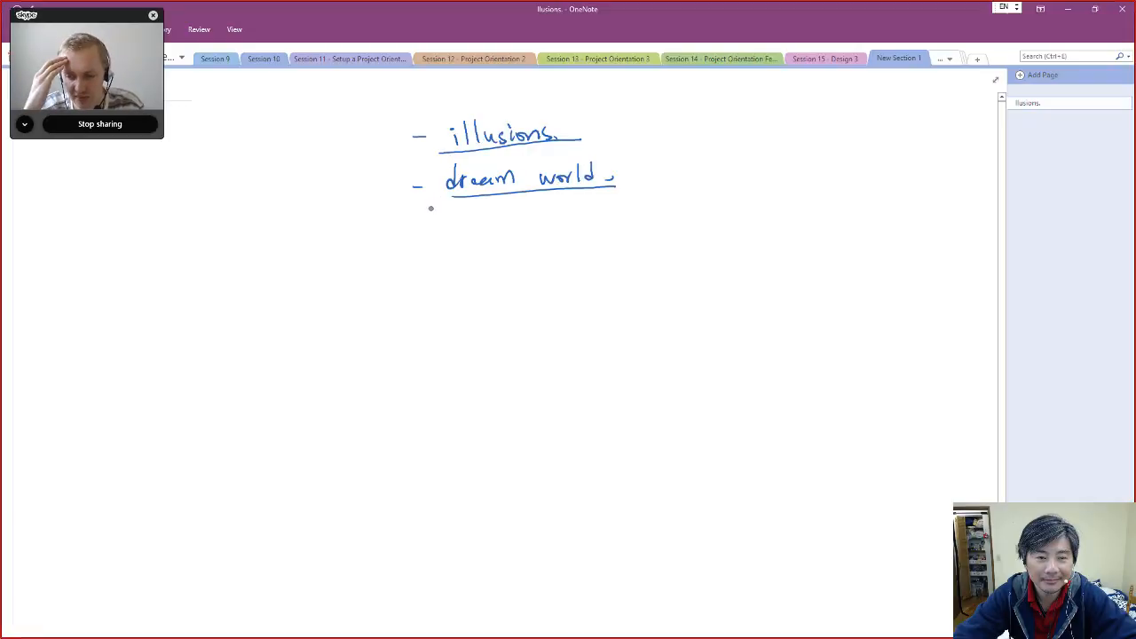
Step: Write arrowed 'language barrier' and 'using English actively in project settings', then begin '- got to'
left_click_drag(409, 229, 453, 226)
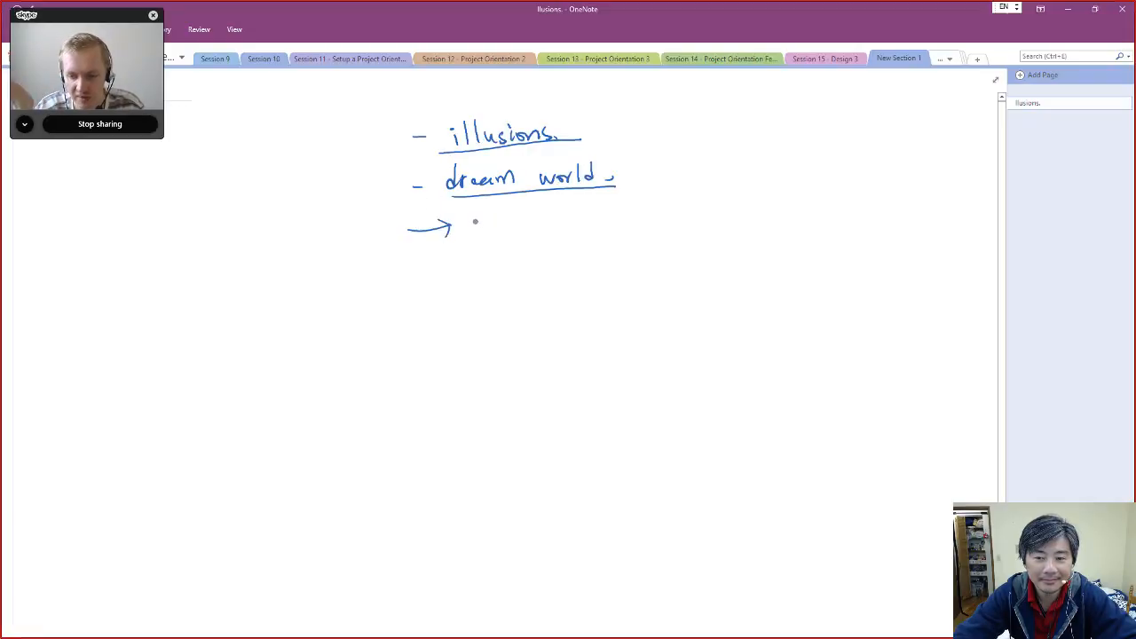
left_click_drag(470, 226, 541, 226)
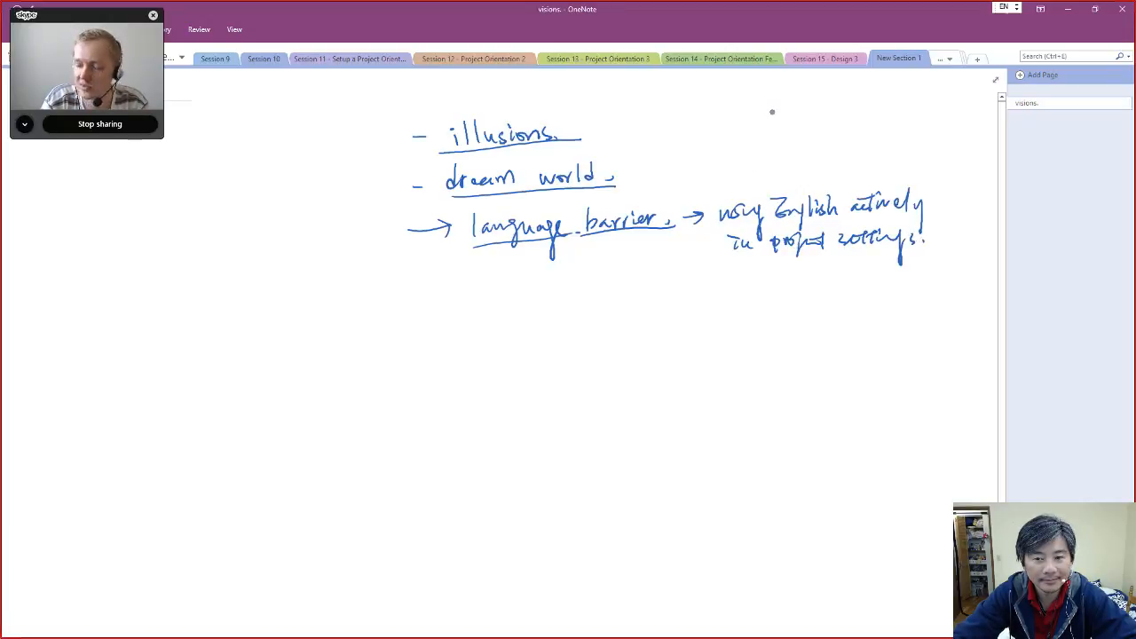
left_click_drag(434, 276, 462, 274)
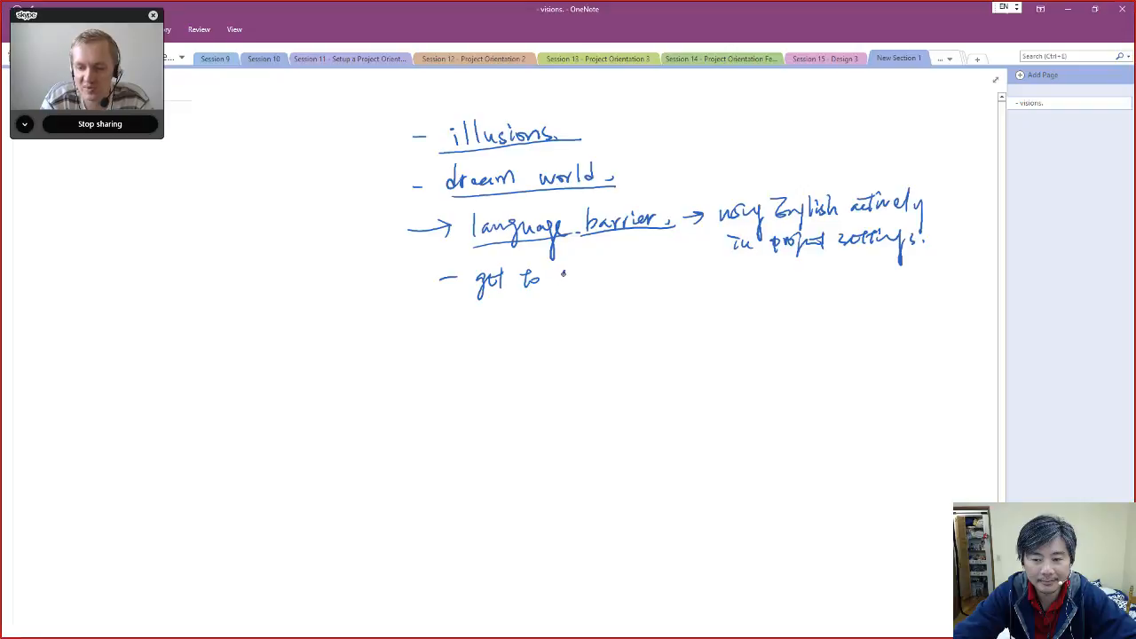
Step: Write '- got to certain level of confidence.' and '- used language in confidence.'
right_click(568, 280)
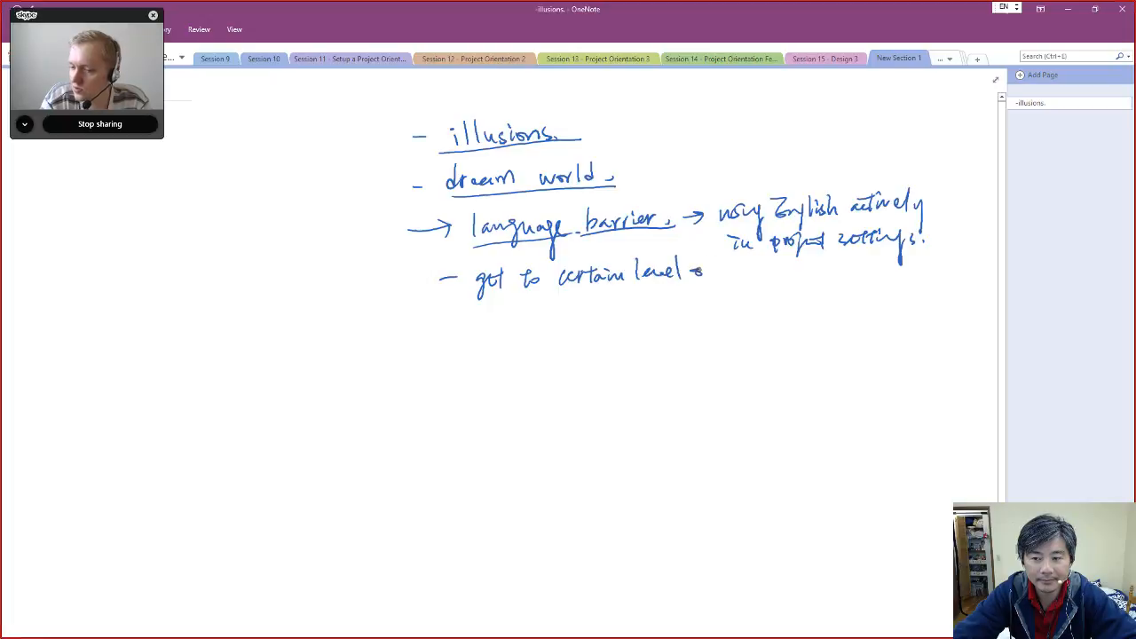
type("of confidence.")
type("- used")
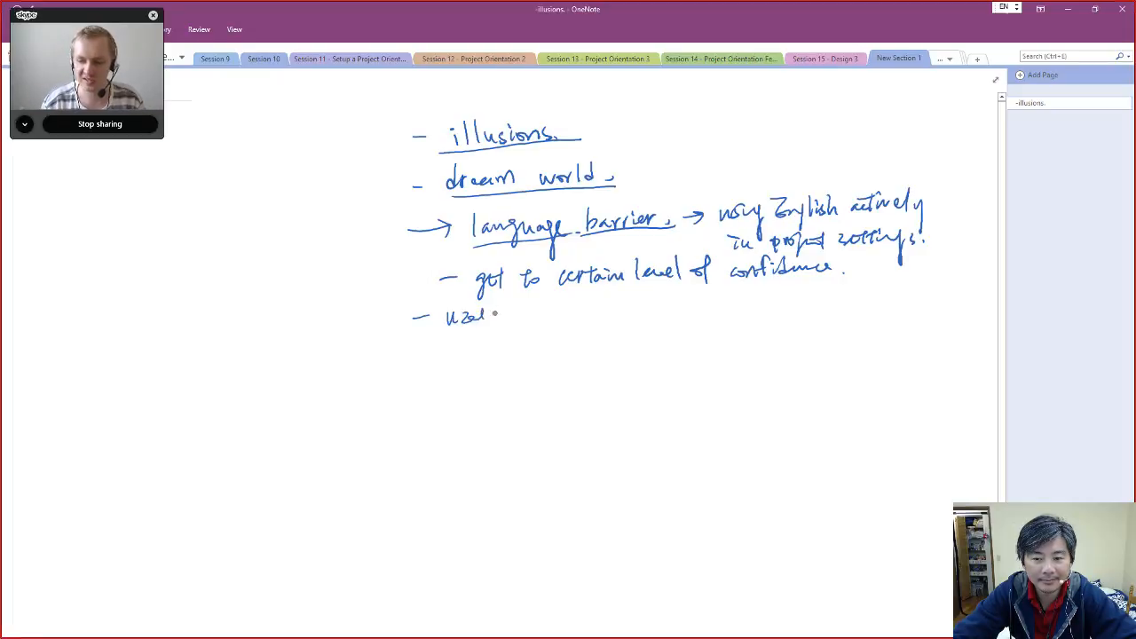
type("language in confidence.")
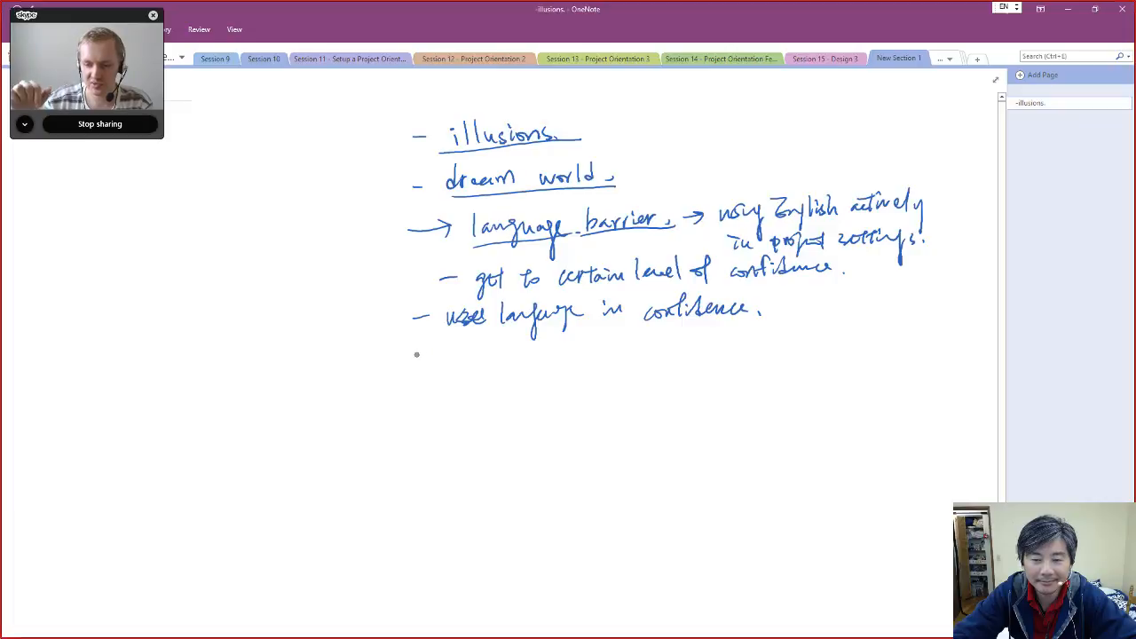
mouse_move(411, 350)
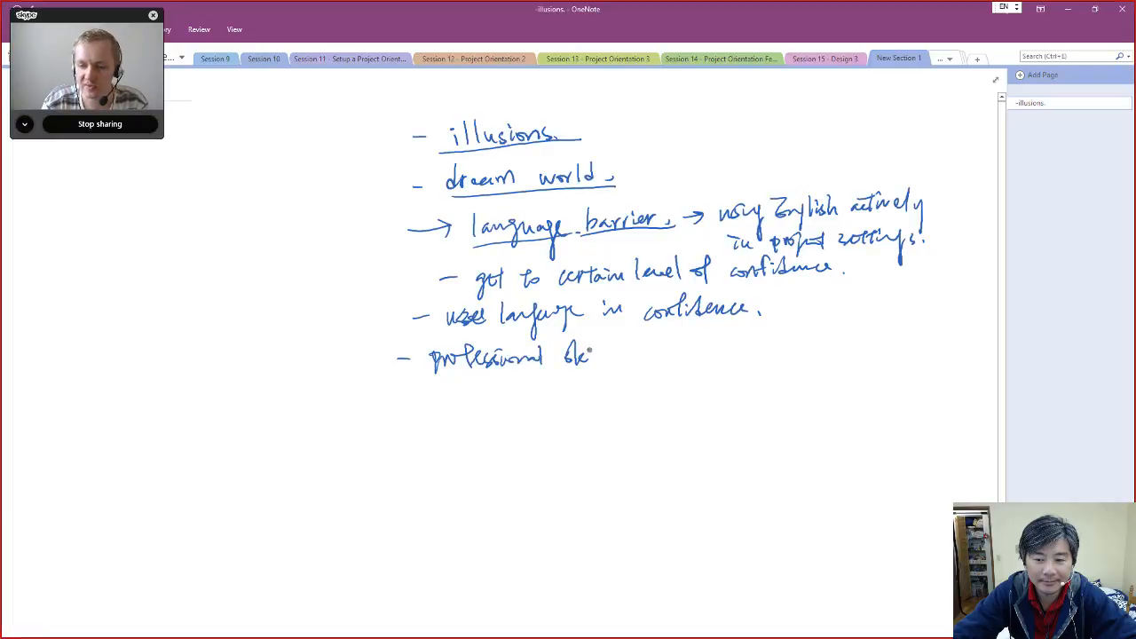
Step: Finish the handwritten line 'professional skills & communication skills.'
type("skills & a")
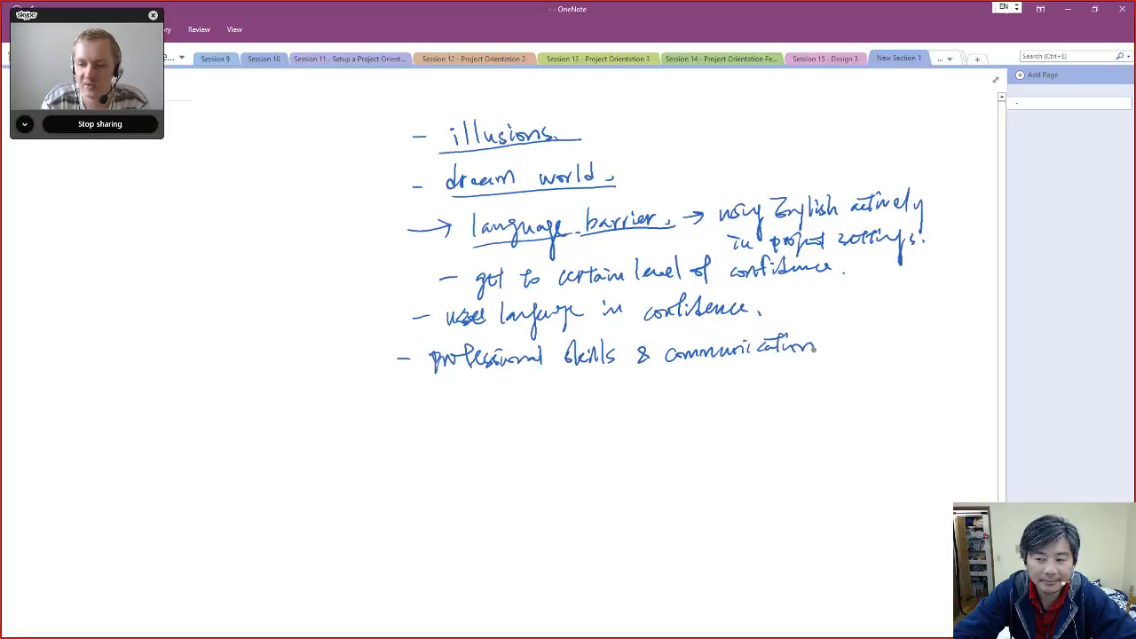
type("skills.")
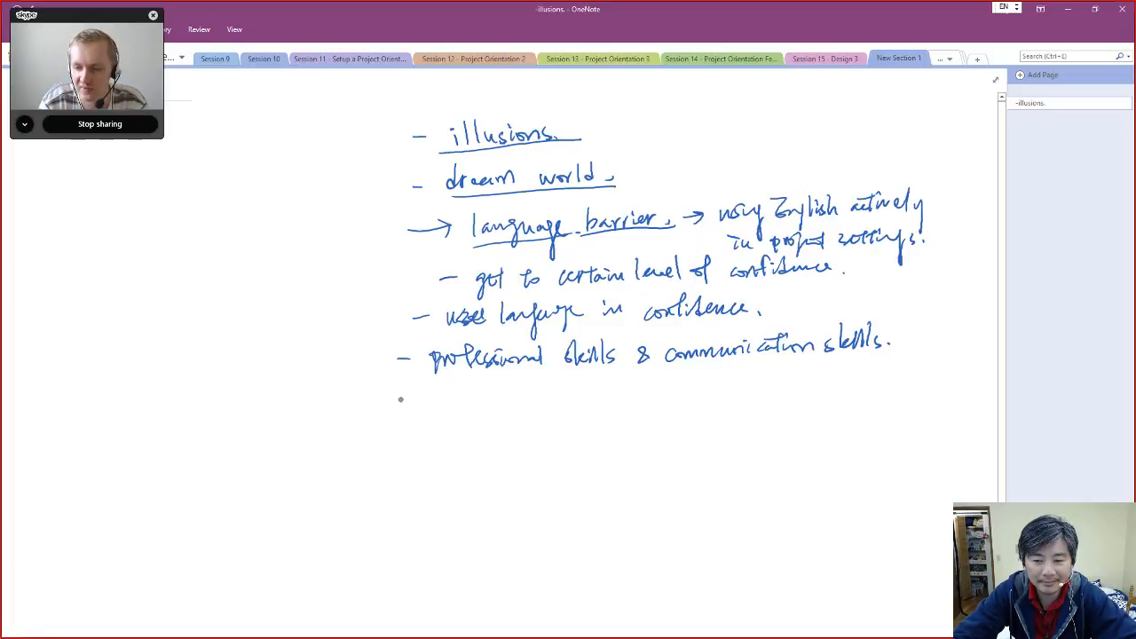
Step: Handwrite '- Keep doing & improve / clients' and add 'customer' beside clients
type("Keep doing &")
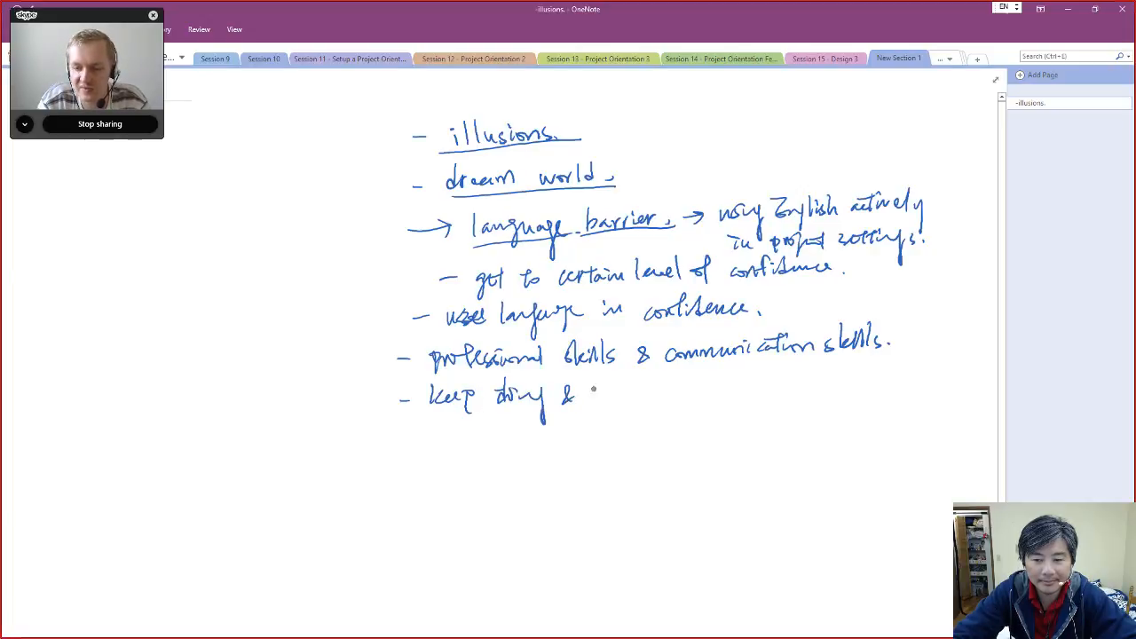
type("improve / o")
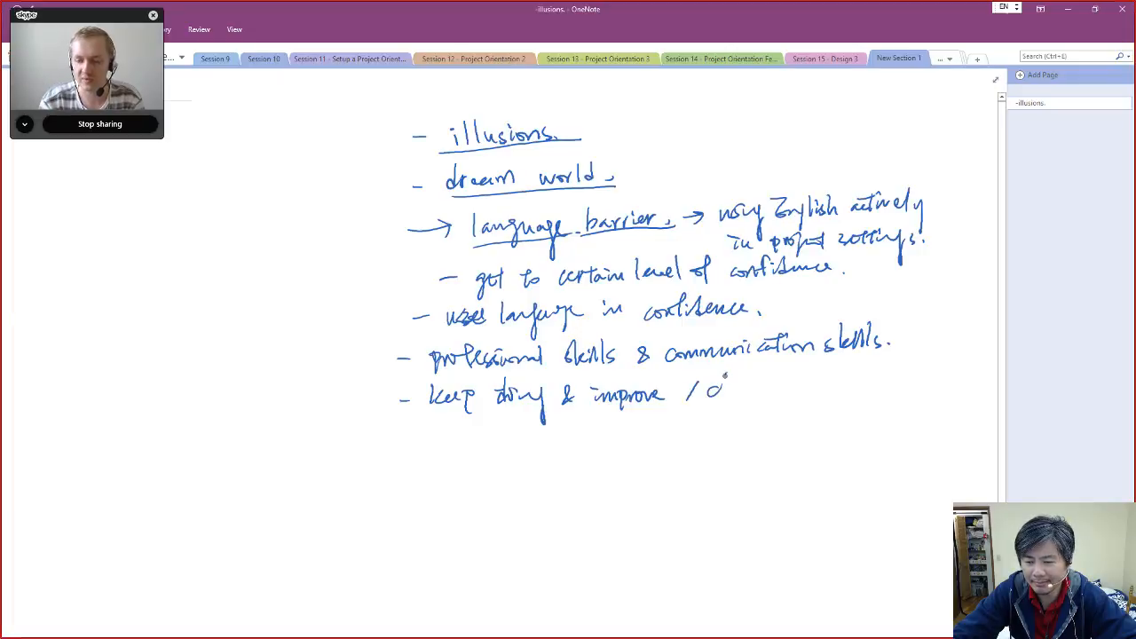
type("clients")
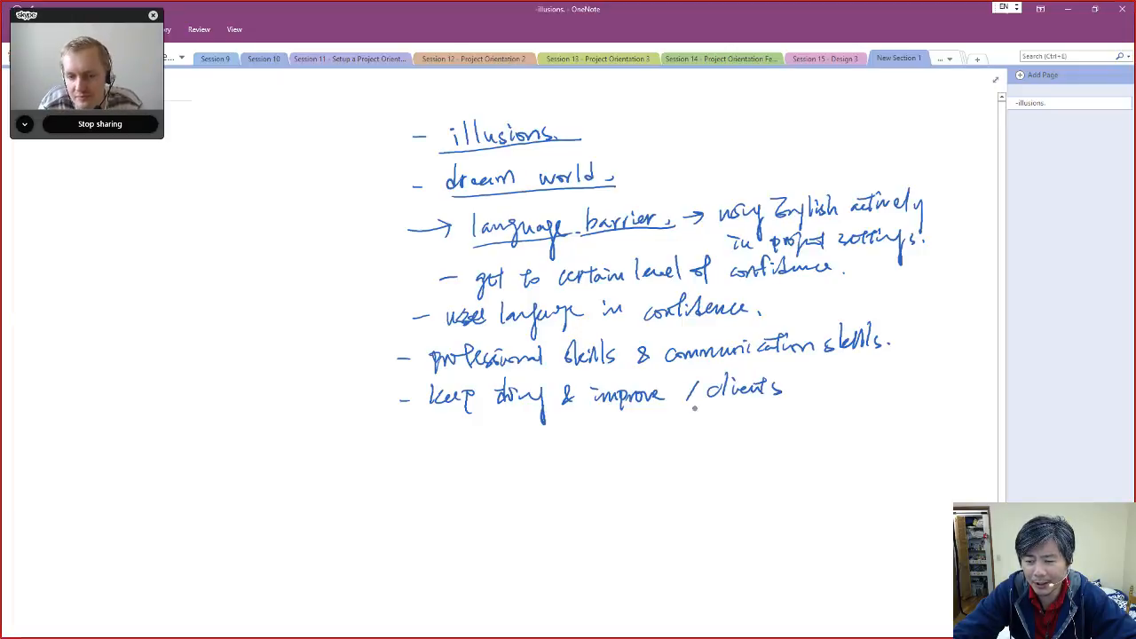
left_click_drag(695, 409, 835, 388)
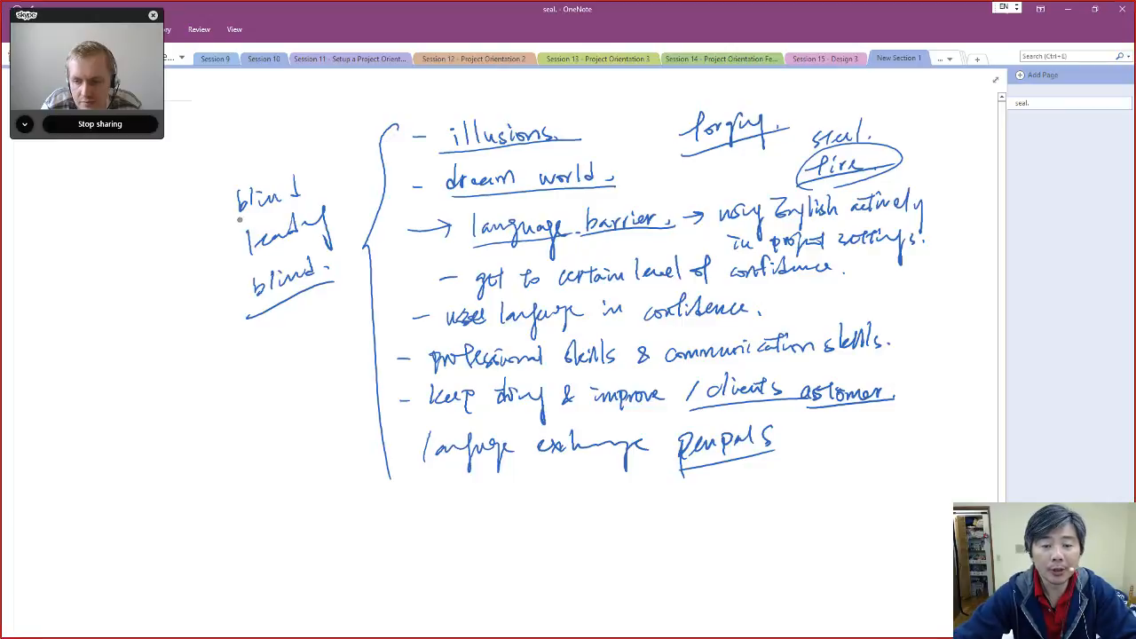
Step: Add underlined 'customer', 'language exchange Penpals', a bracket, and 'blind leading blind' with boxed 'blind'
left_click_drag(267, 205, 253, 363)
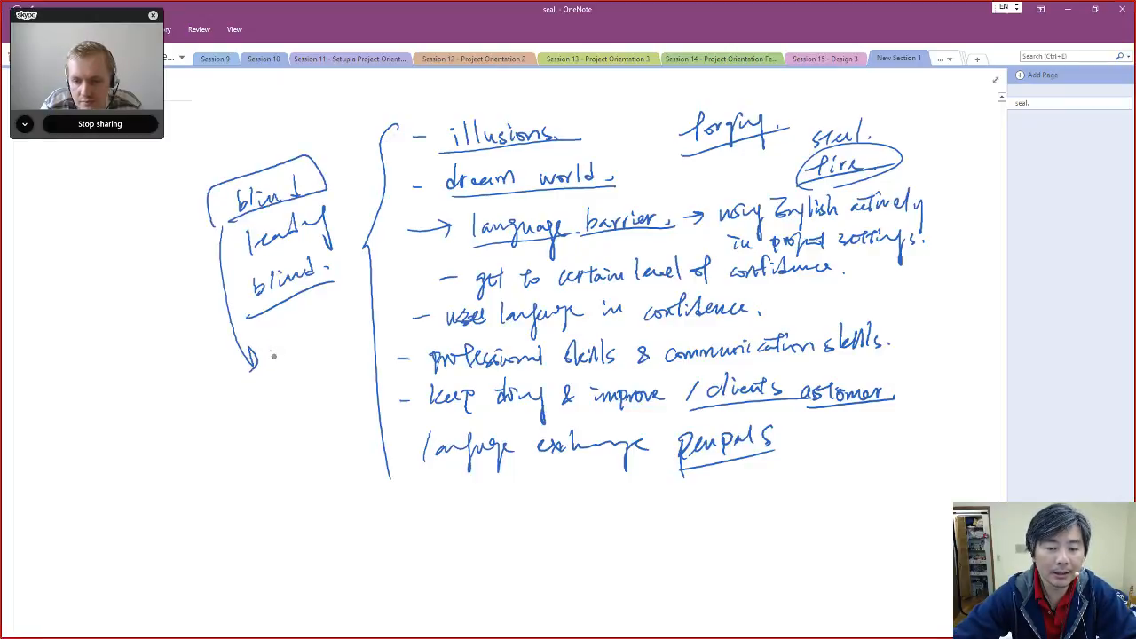
Step: Handwrite 'Startups Tumbling' above the list, plus 'self learn' and a circled 'auto didact'
type("set")
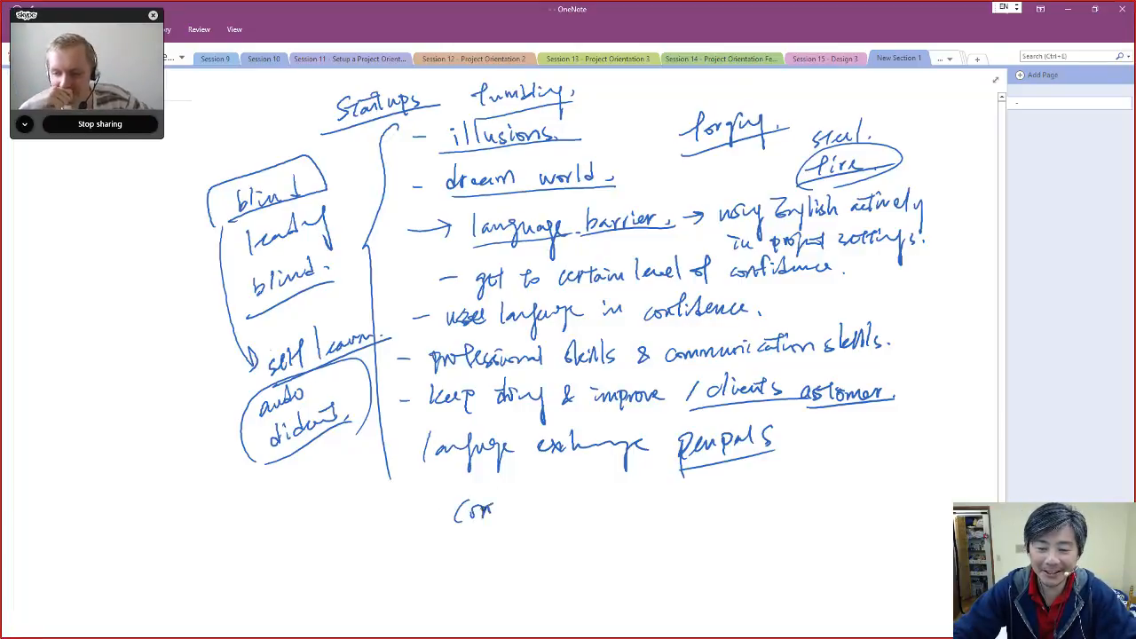
Step: Write 'confirmation bias.' below the list and add a new untitled page
type("confirmed:")
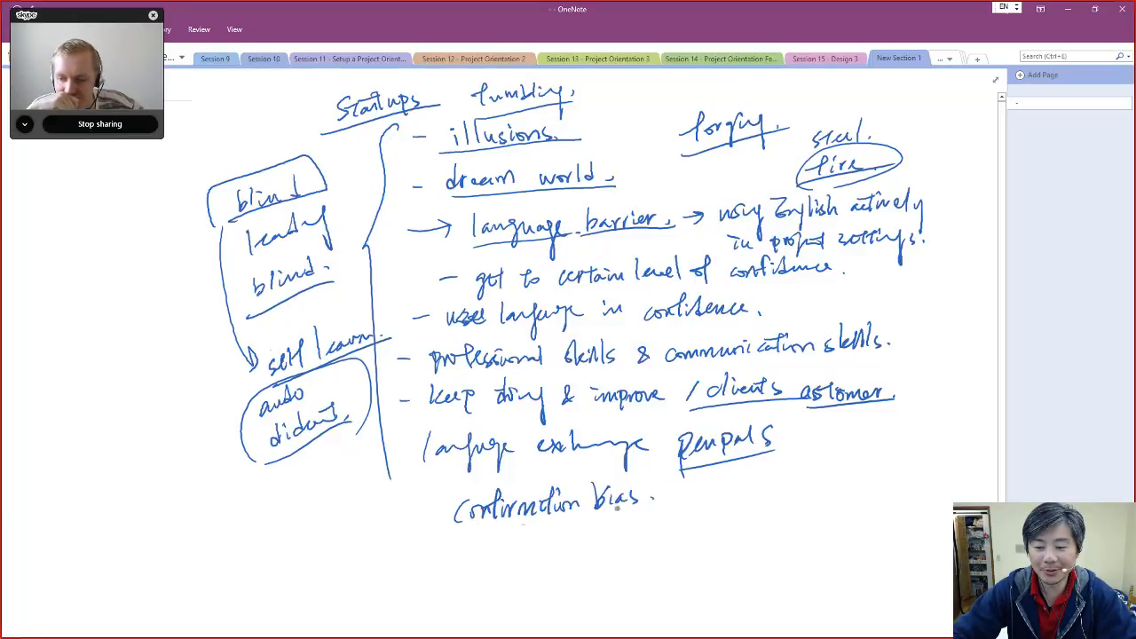
left_click_drag(466, 519, 661, 506)
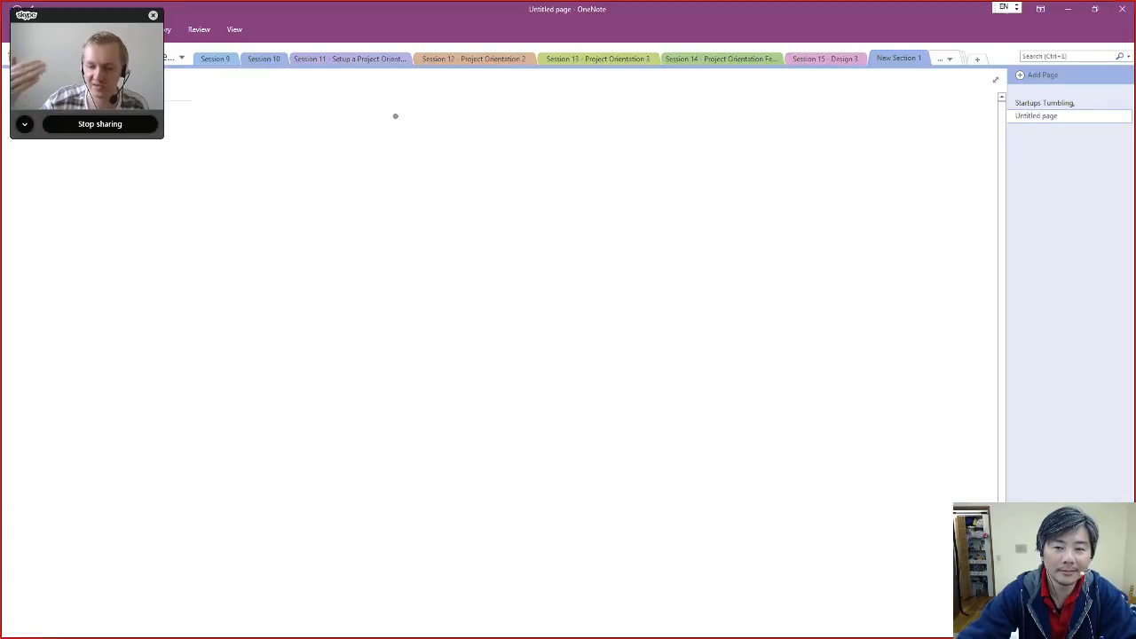
Step: Handwrite '- Trying to talk to each other in English.' and '- Convo lack context.'
type("Try")
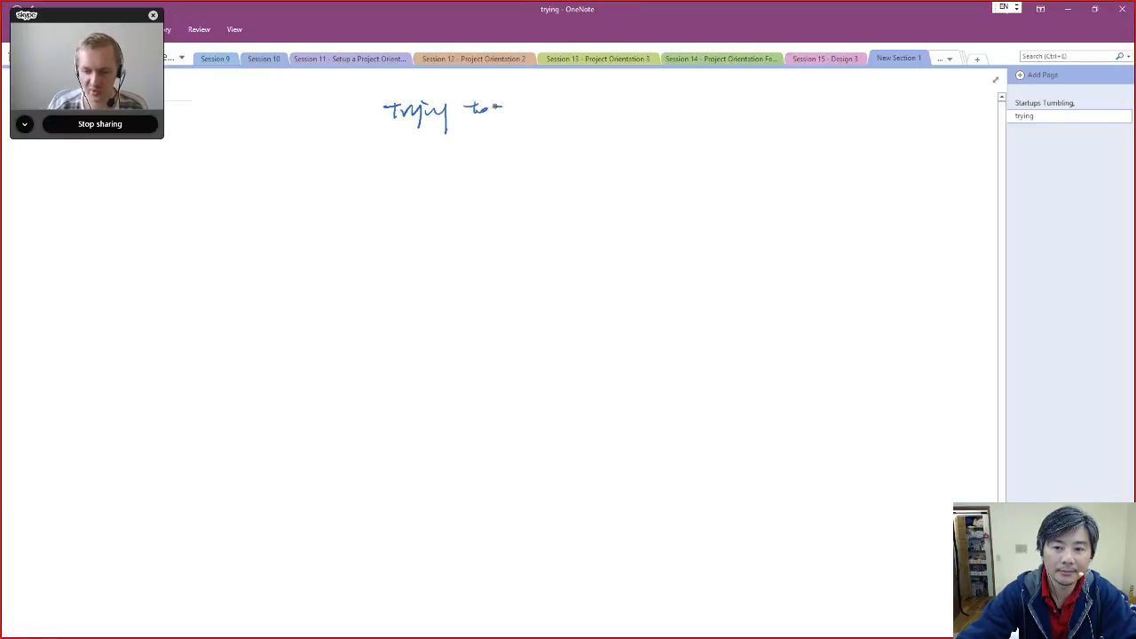
type("talk to each other. in 6")
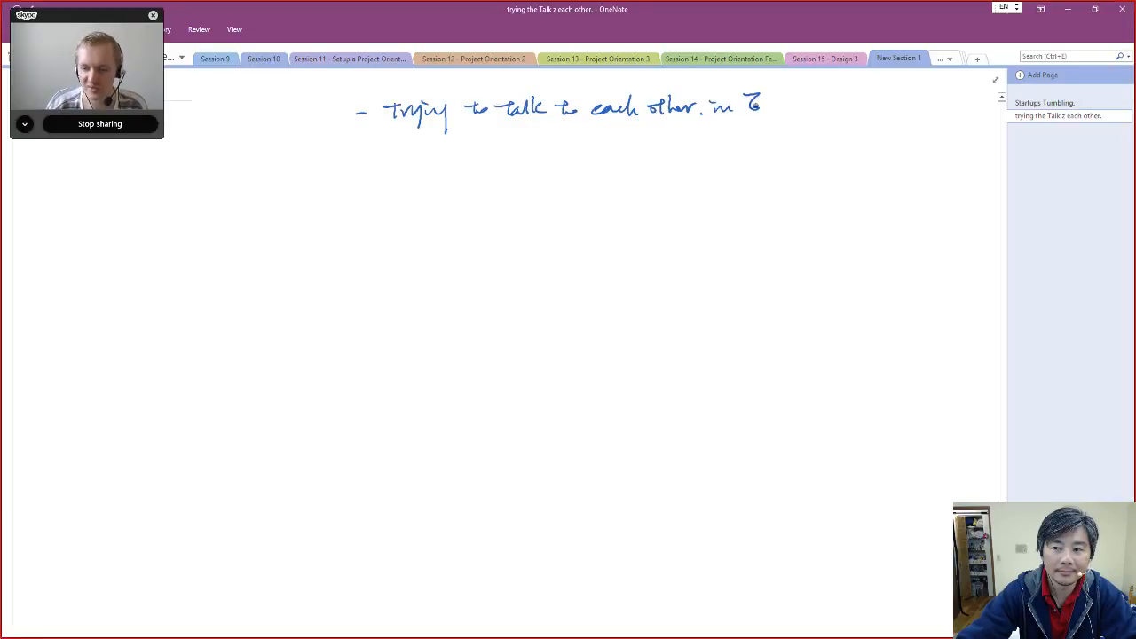
type("English.")
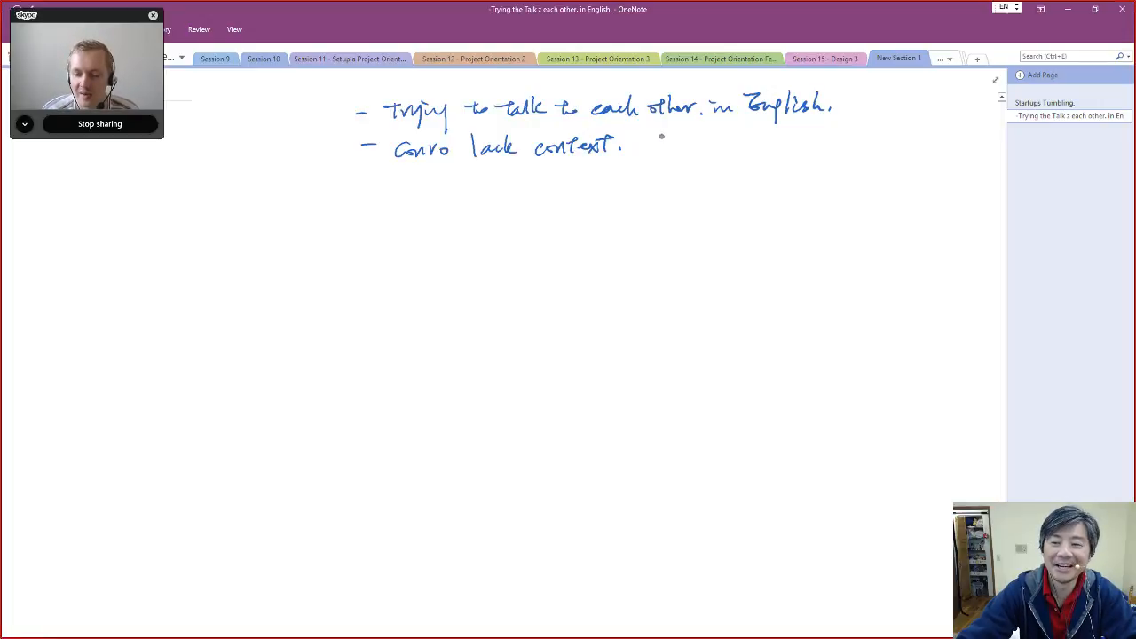
Step: Write 'small talks.' after 'convo lack context', underline it, and start a third bullet
type("Sme")
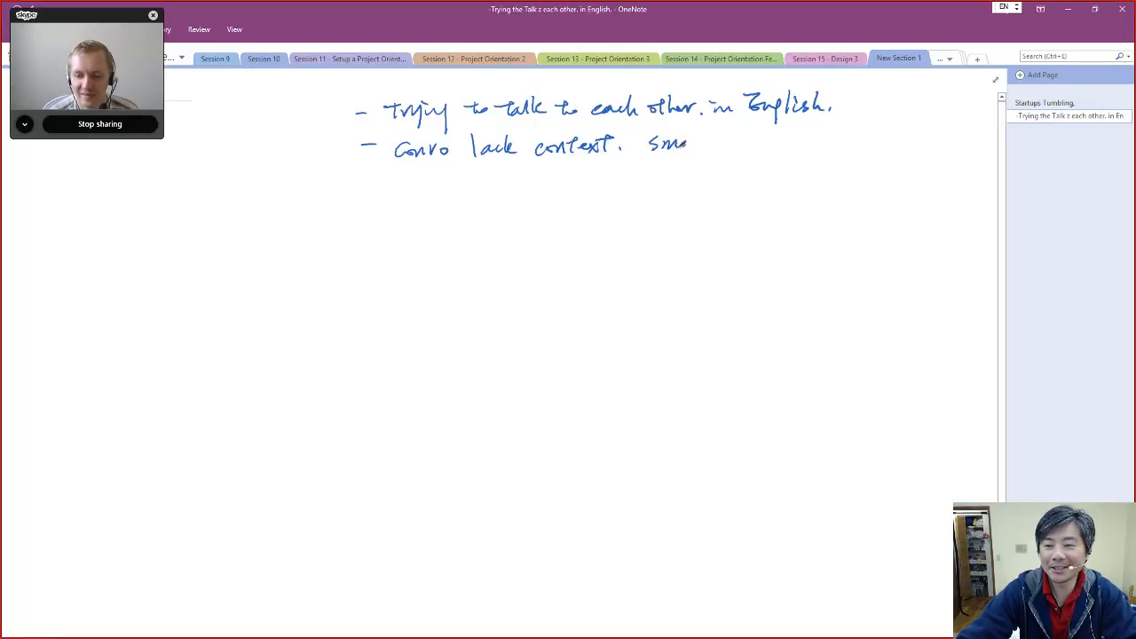
type("Small talk.")
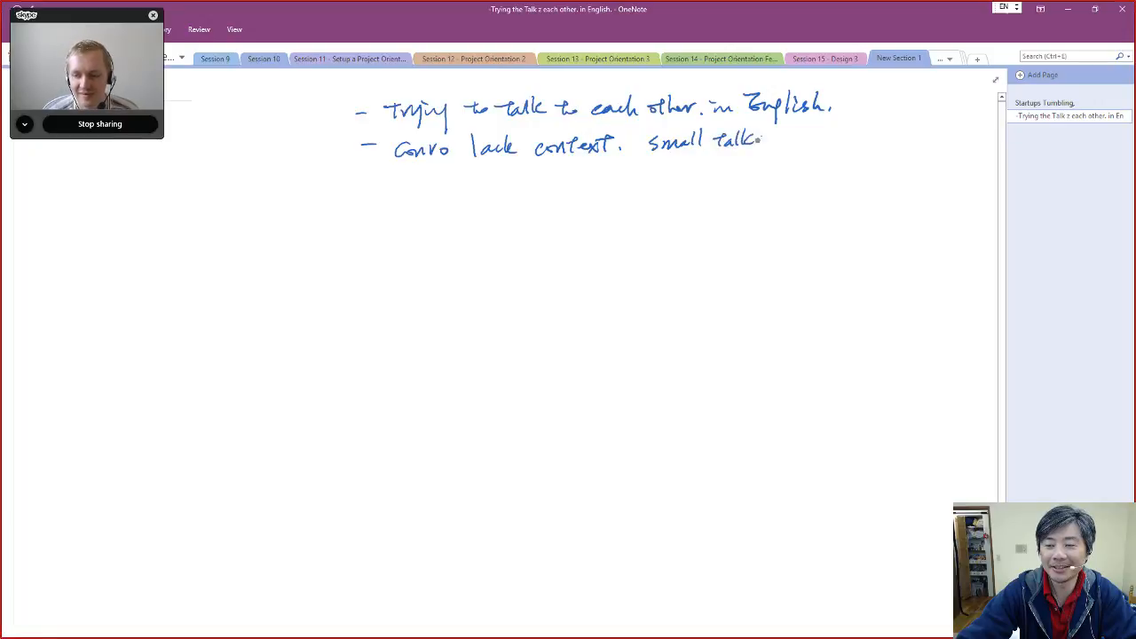
left_click_drag(648, 151, 781, 142)
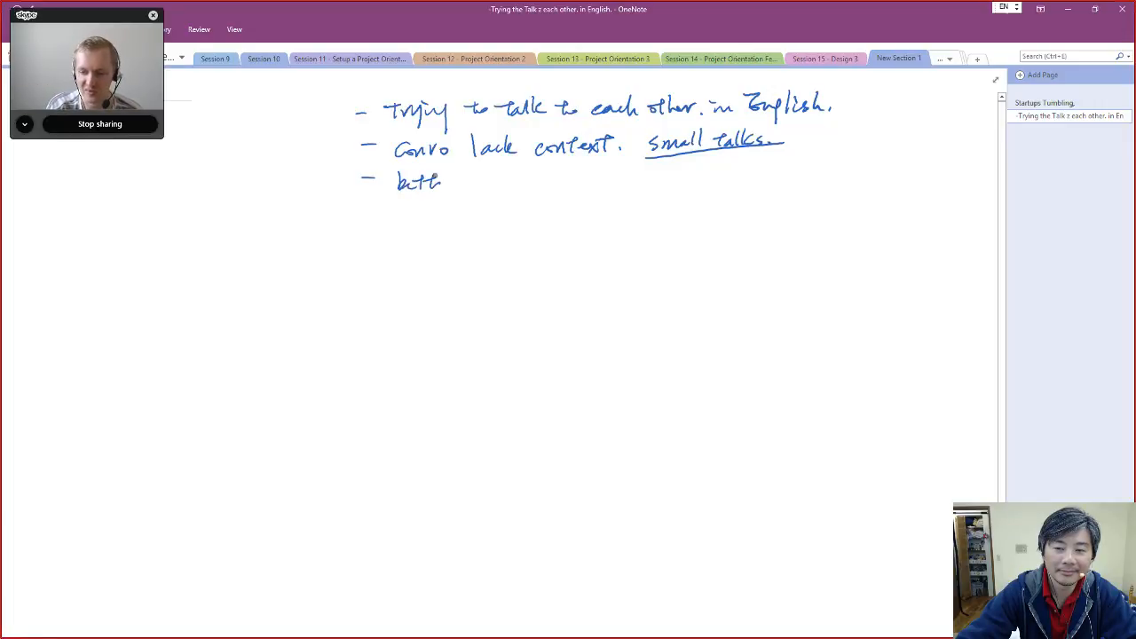
Step: Handwrite and underline 'better than English lessons (traditional style).' on the third bullet
type("better than Englis")
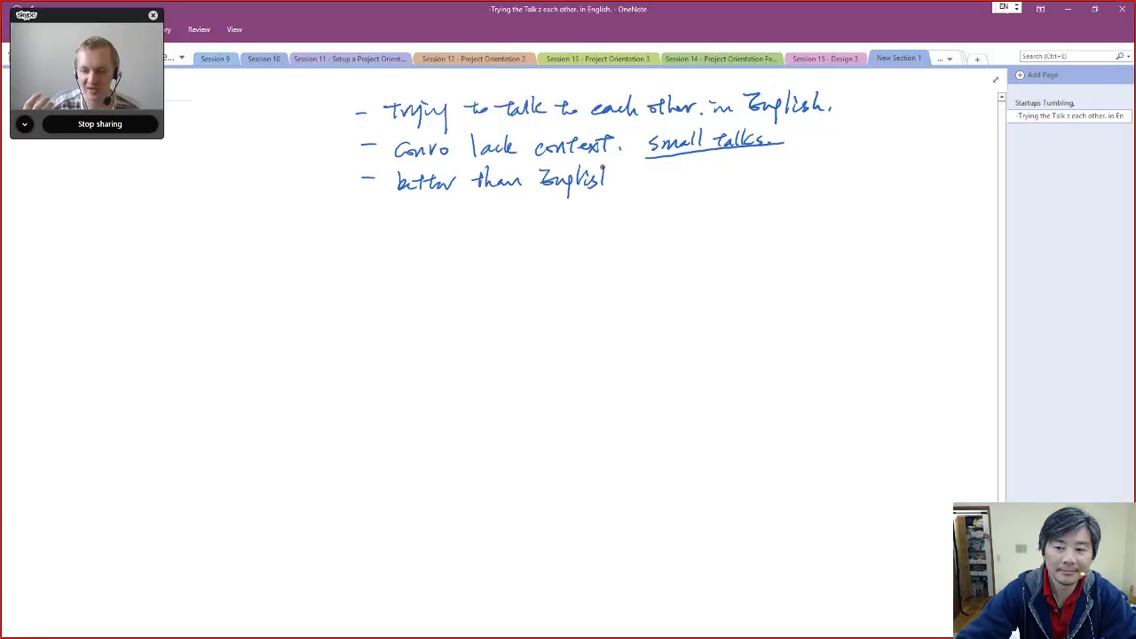
type("lessons. (traditional style).")
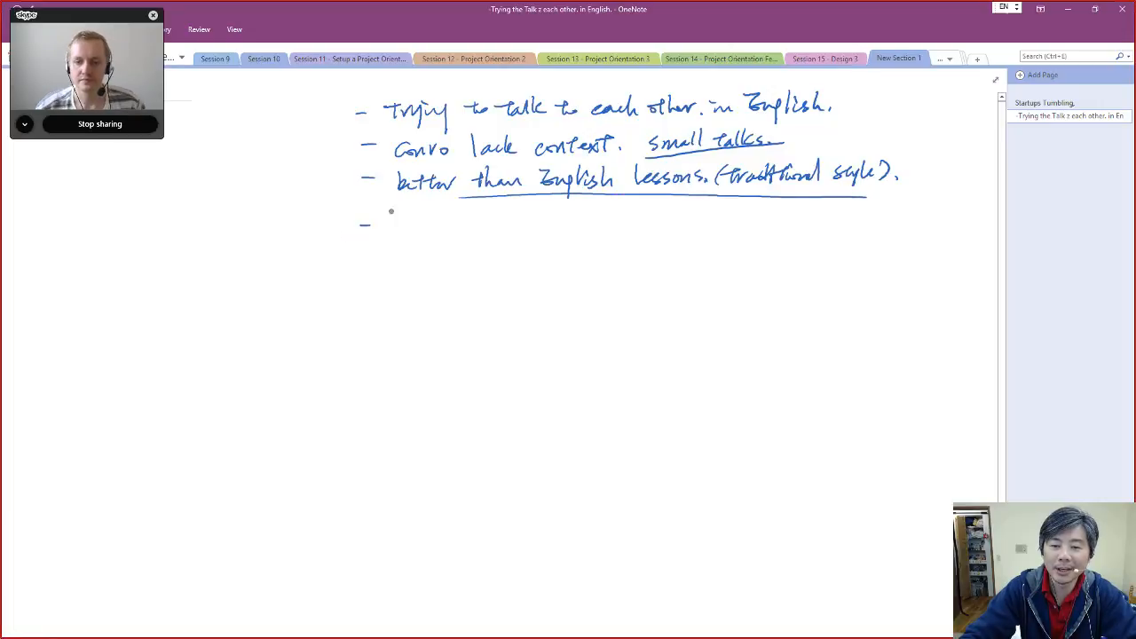
Step: Handwrite 'Software From the Ground Up.' after the fourth dash
type("So")
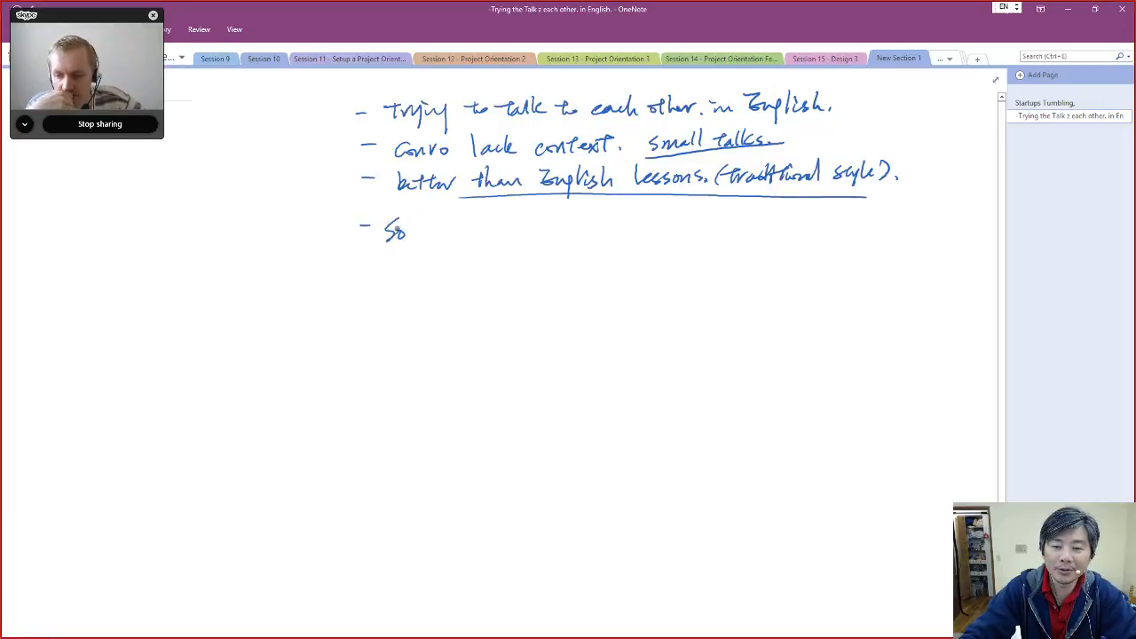
type("Software")
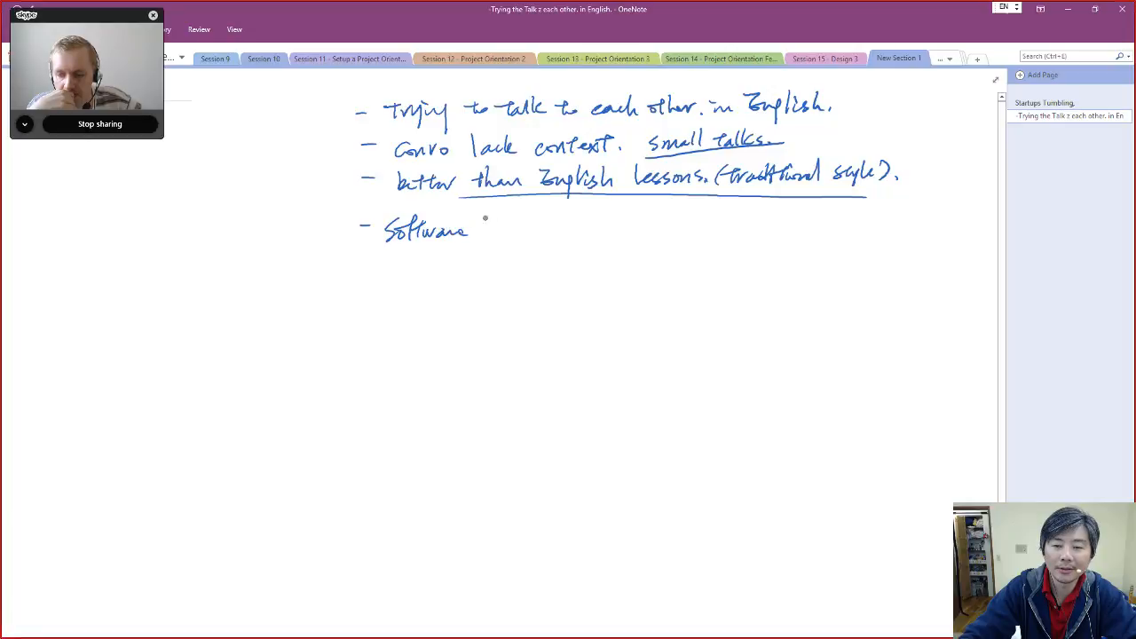
type("From the Groun")
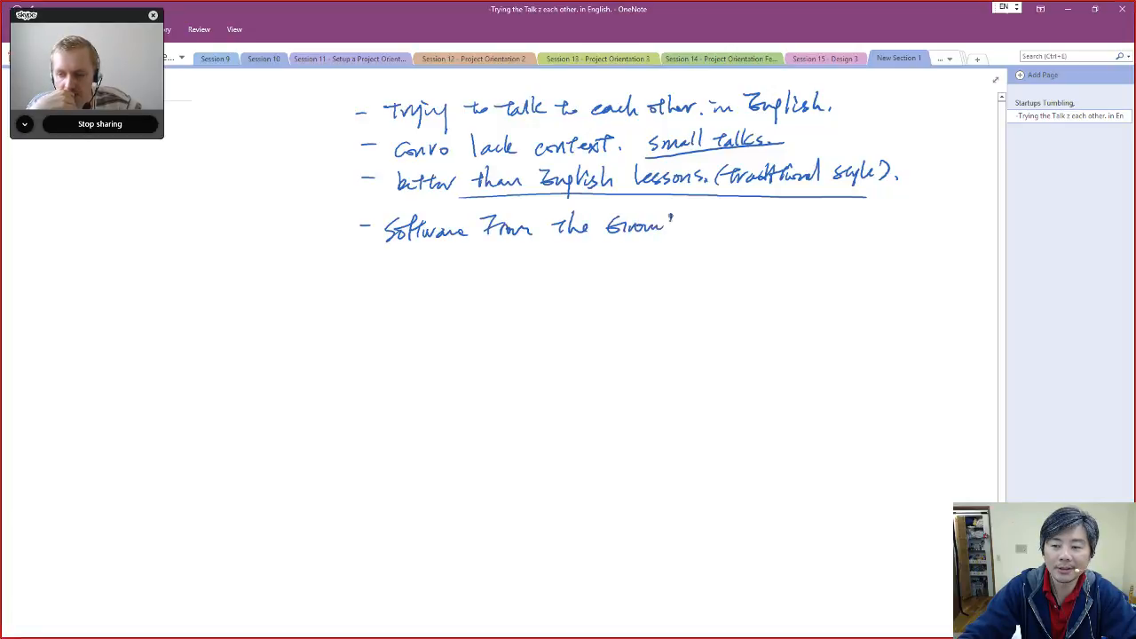
type("Up.")
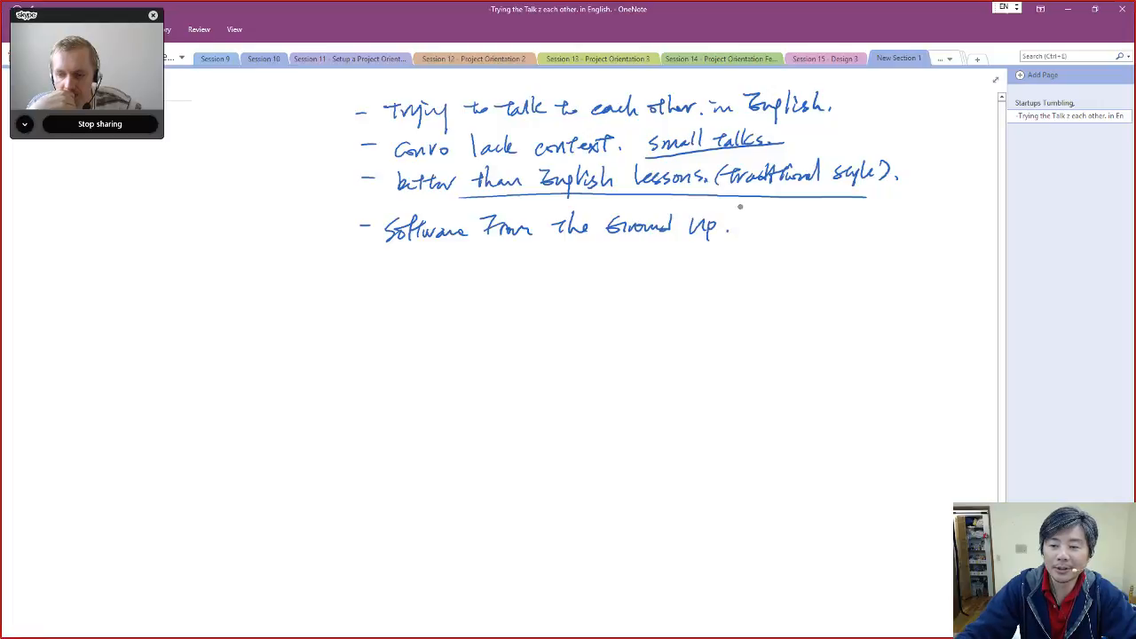